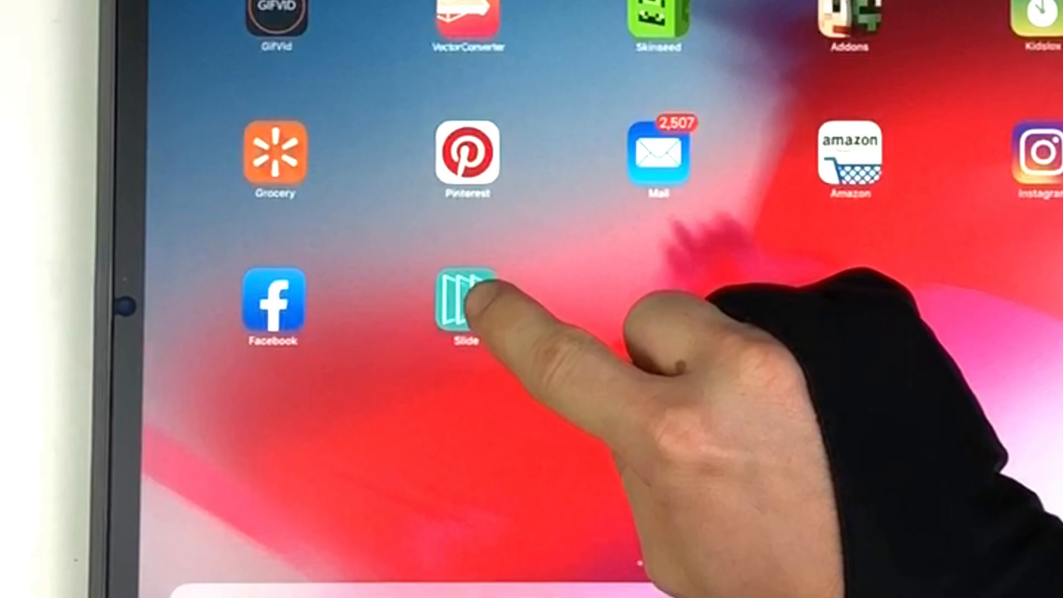
Launch Slide, bringing up the 'Believe That You Get To Have It' lettering canvas
left_click(466, 304)
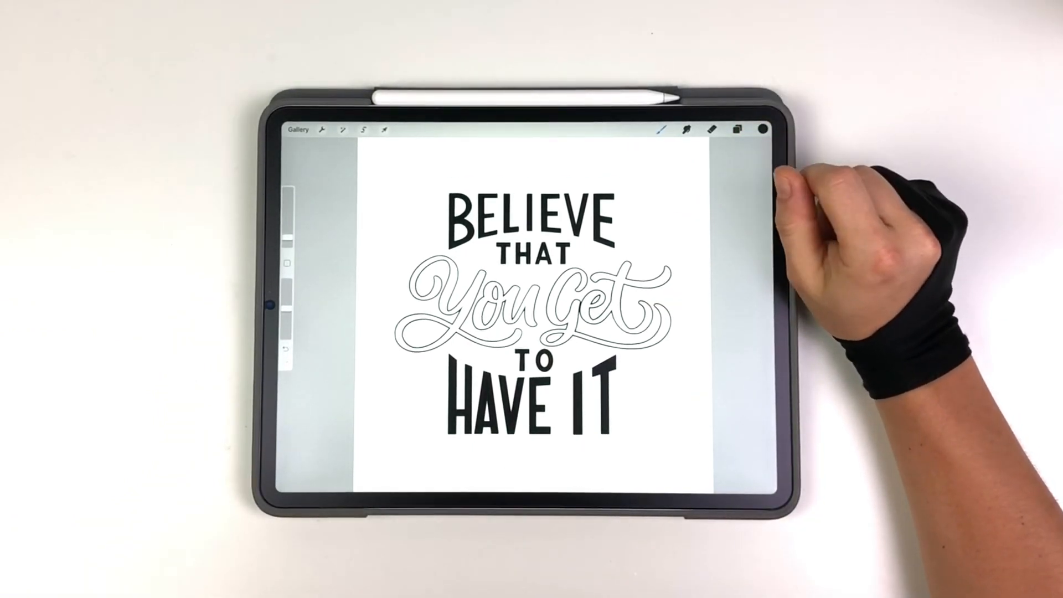
Open the Layers panel to review the grouped From selection rainbow shadow layers
left_click(734, 129)
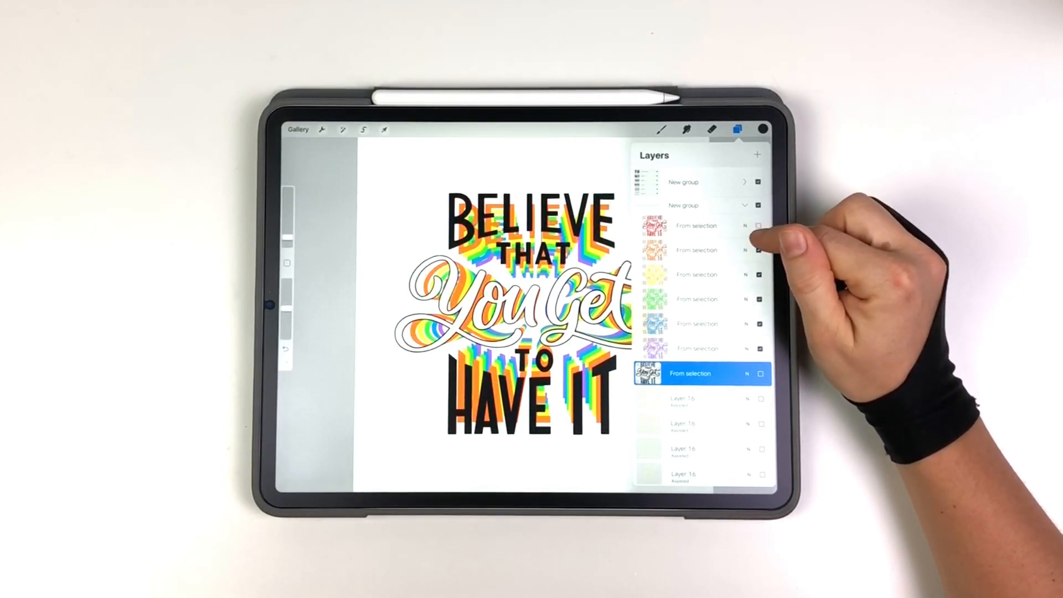
Toggle a colour layer's visibility so the lettering shows in solid red
left_click(760, 225)
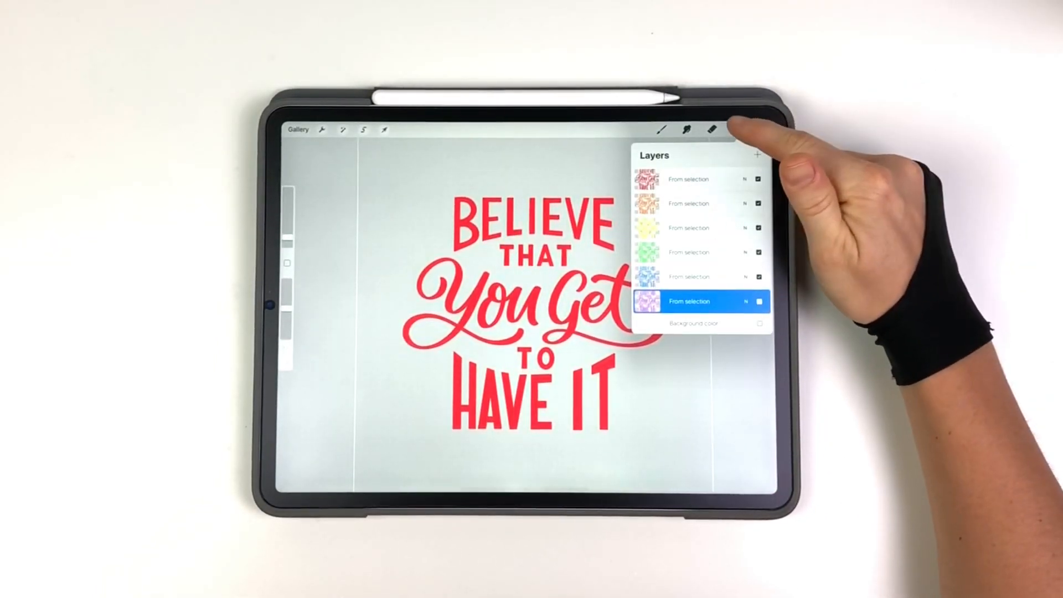
Dismiss the layers and export menus and return to the Stack of colour artworks
left_click(321, 130)
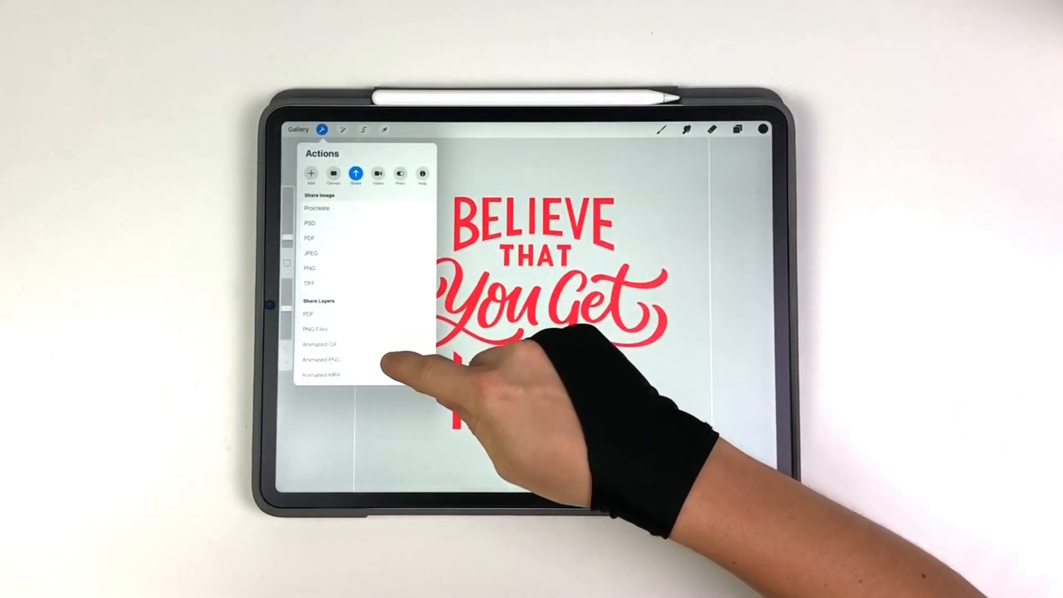
left_click(319, 345)
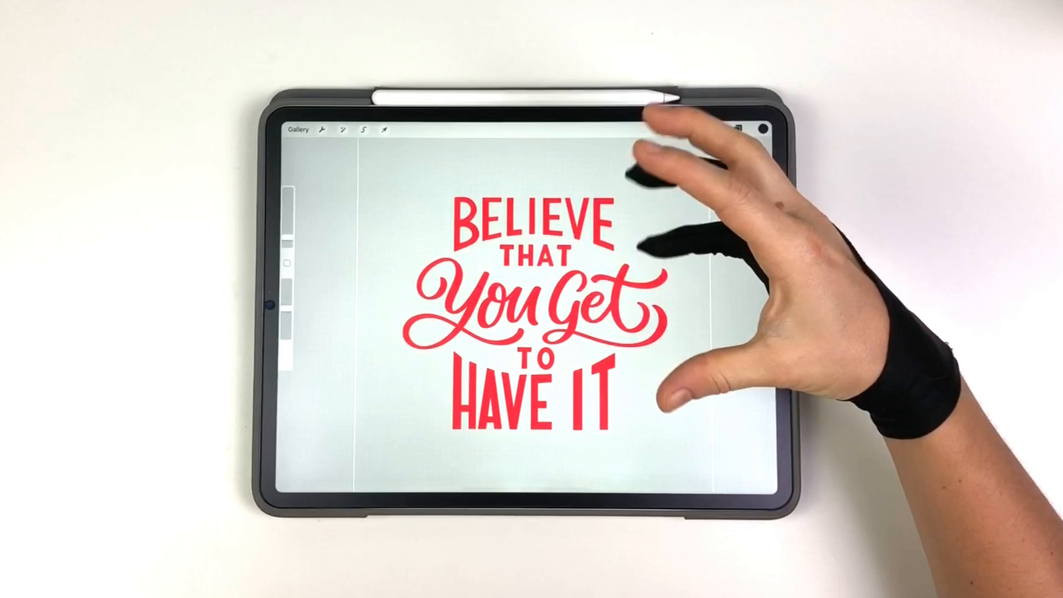
left_click(297, 129)
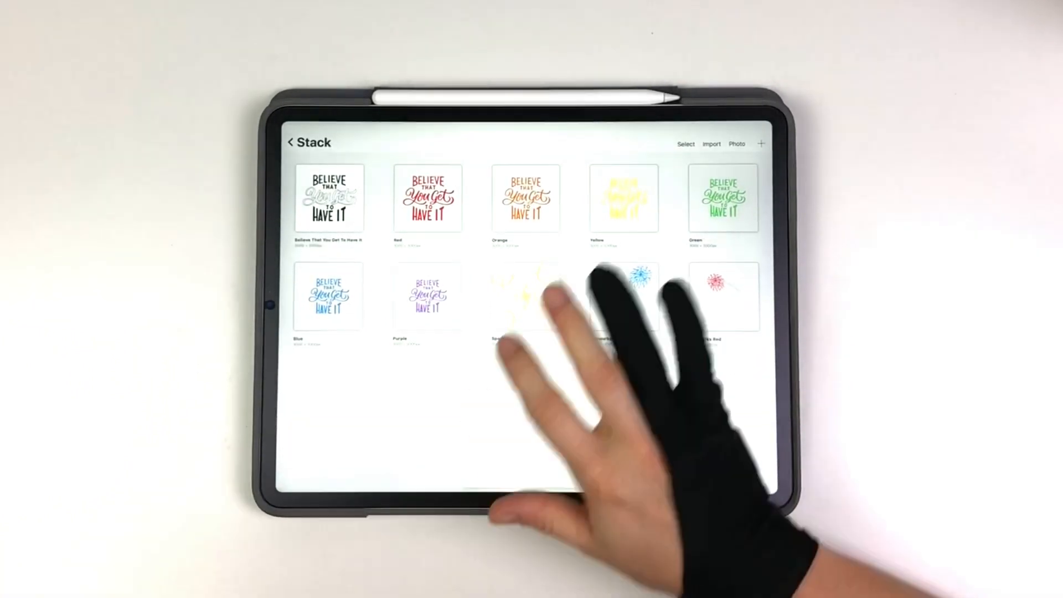
Open the Red lettering artwork from the Stack
left_click(525, 198)
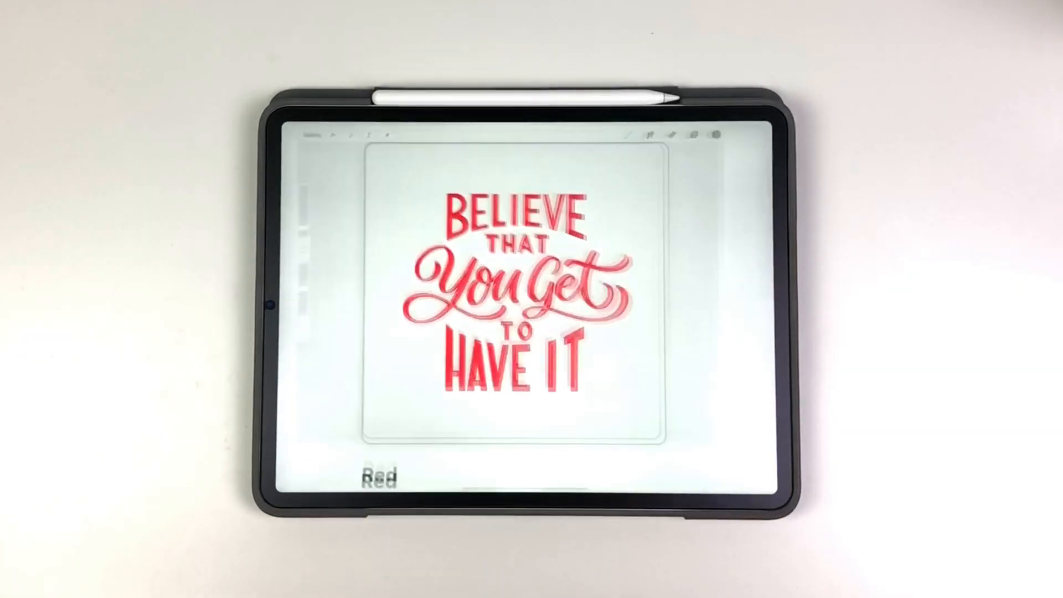
Choose Animated GIF export for the Red artwork, at 12 fps with transparent background
left_click(324, 129)
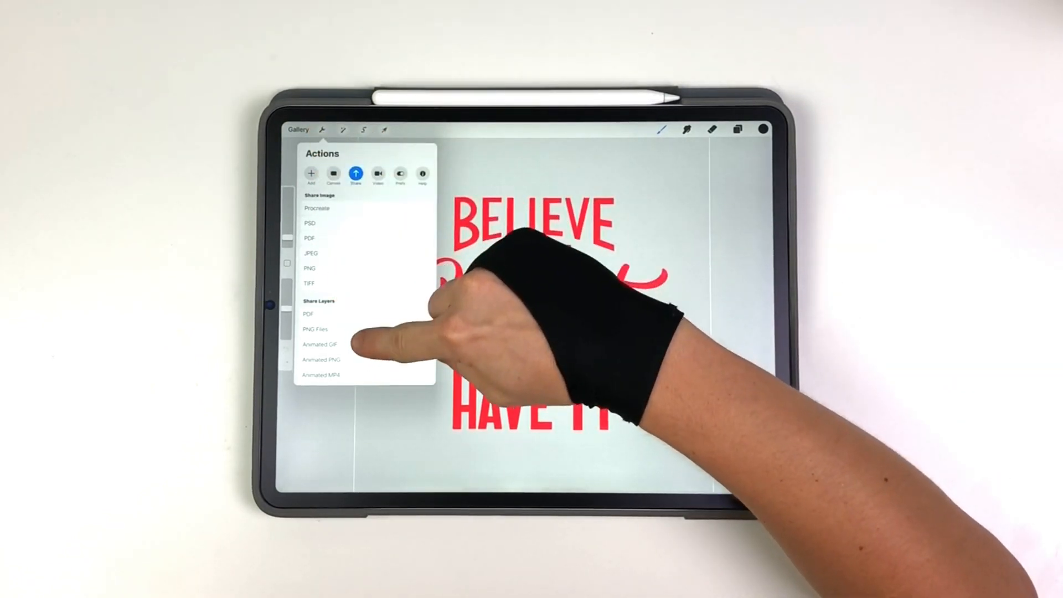
left_click(323, 343)
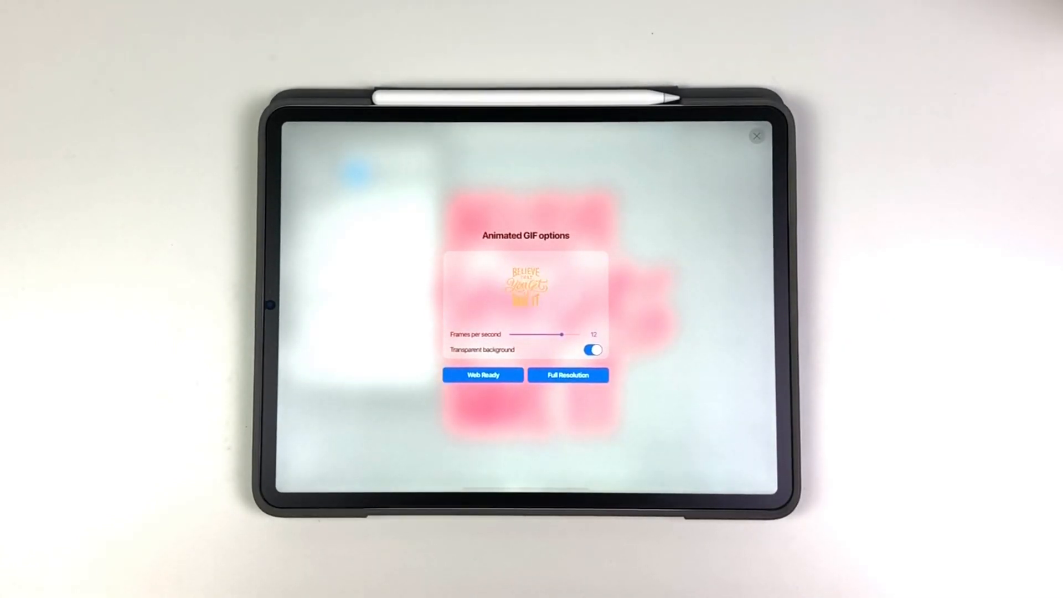
Render the Red GIF at Full Resolution and bring up its share sheet
left_click(482, 375)
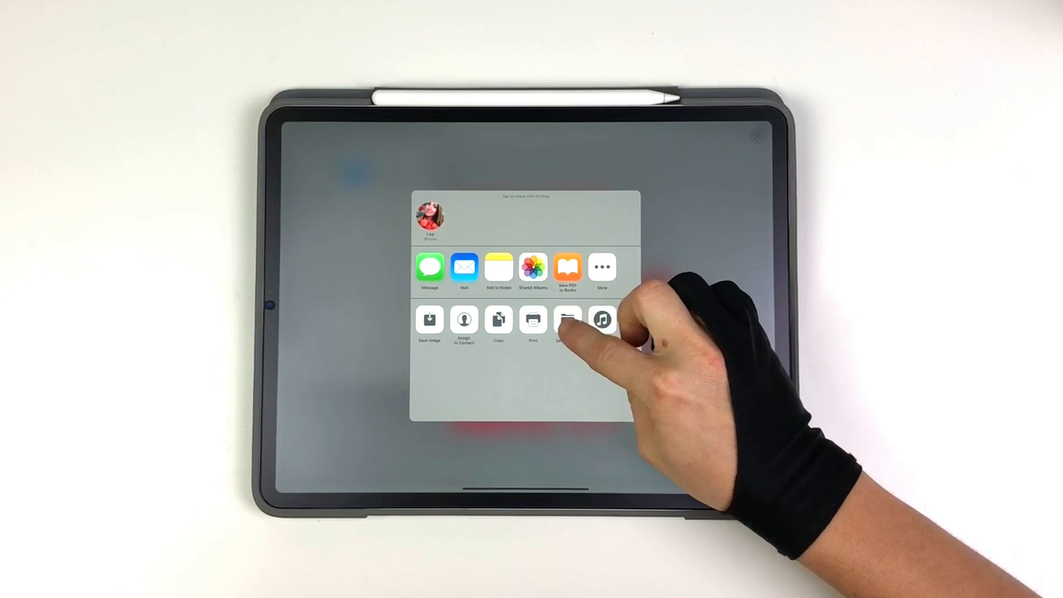
Save the Red GIF to Files, choosing iCloud Drive as the destination
left_click(567, 319)
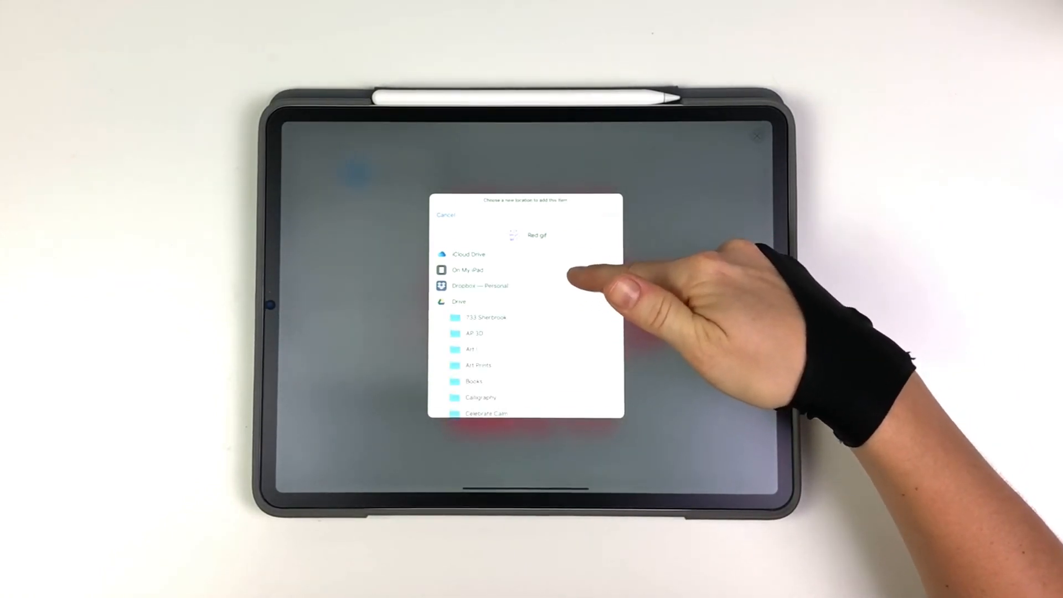
left_click(460, 301)
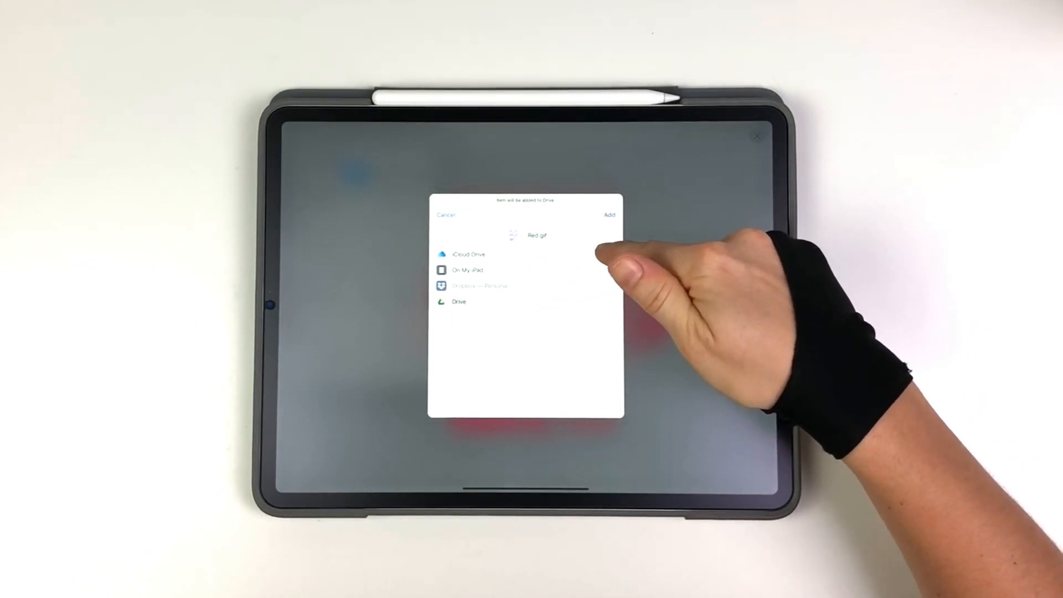
left_click(466, 255)
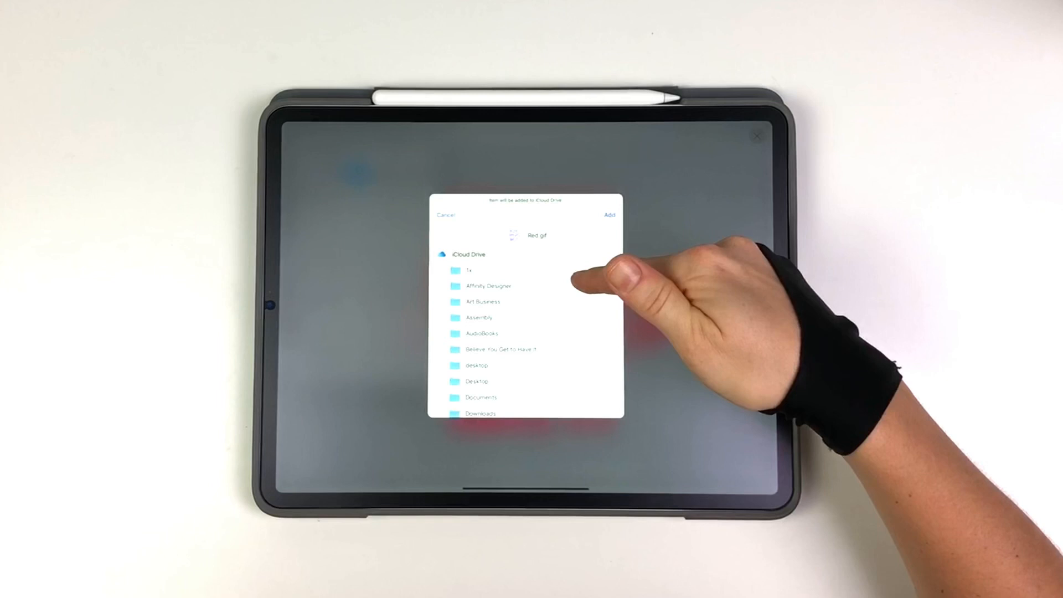
scroll("down", 3)
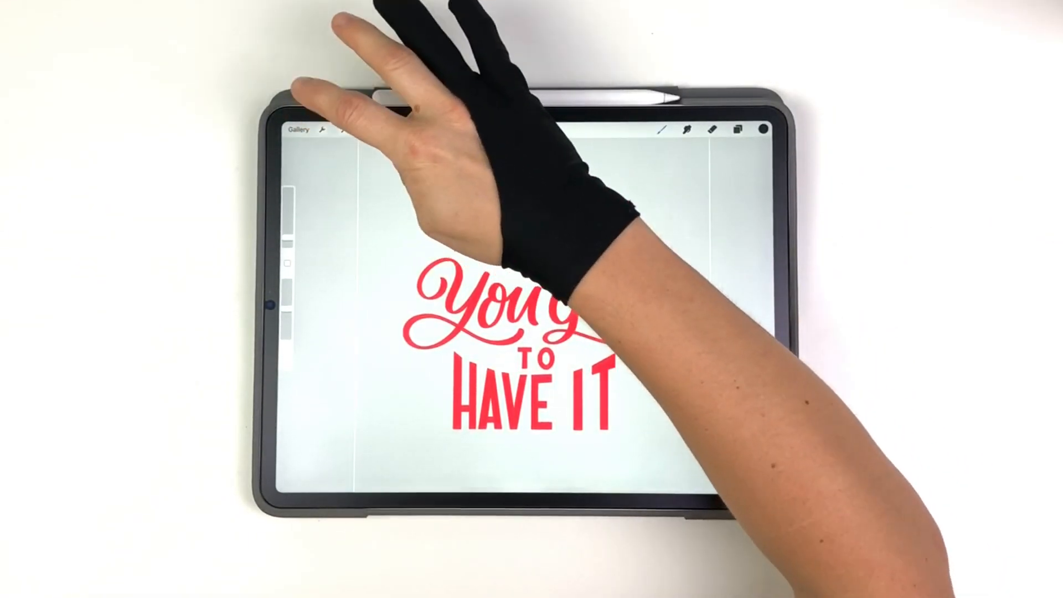
Switch to the Orange lettering artwork and bring up its Animated GIF export options
left_click(319, 130)
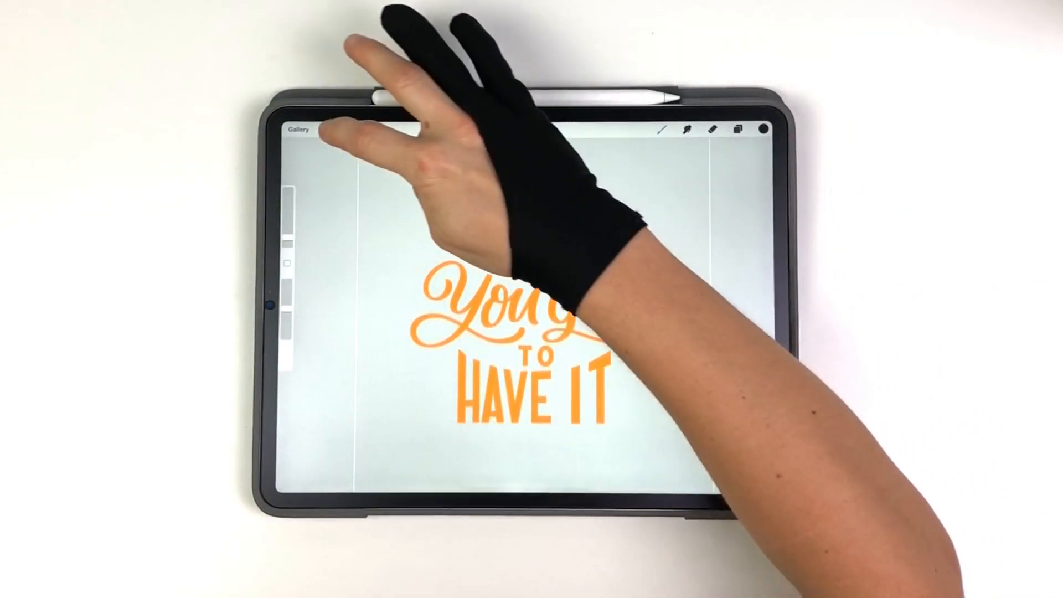
left_click(327, 129)
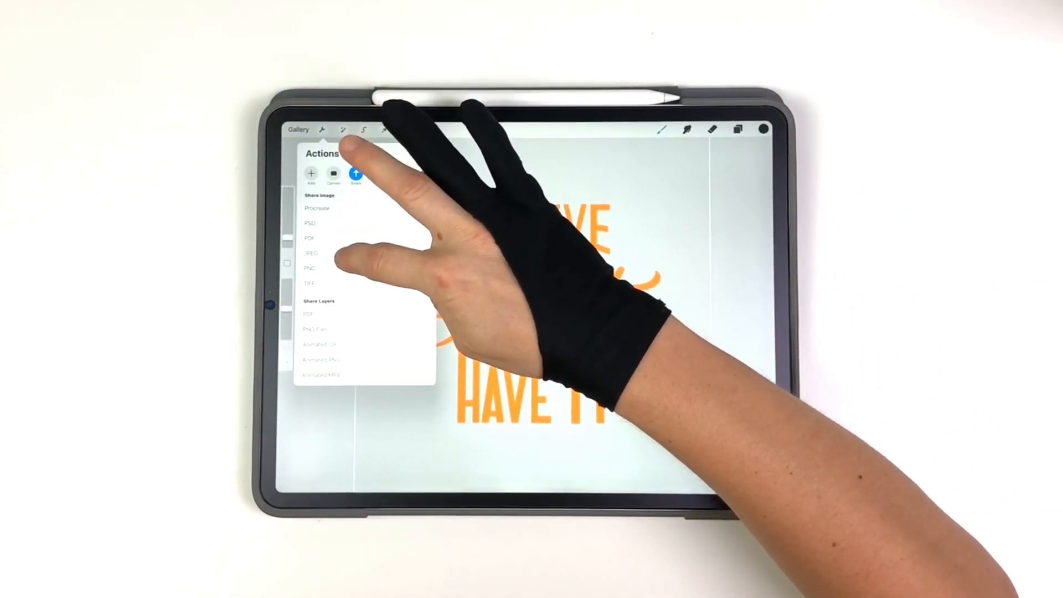
left_click(318, 345)
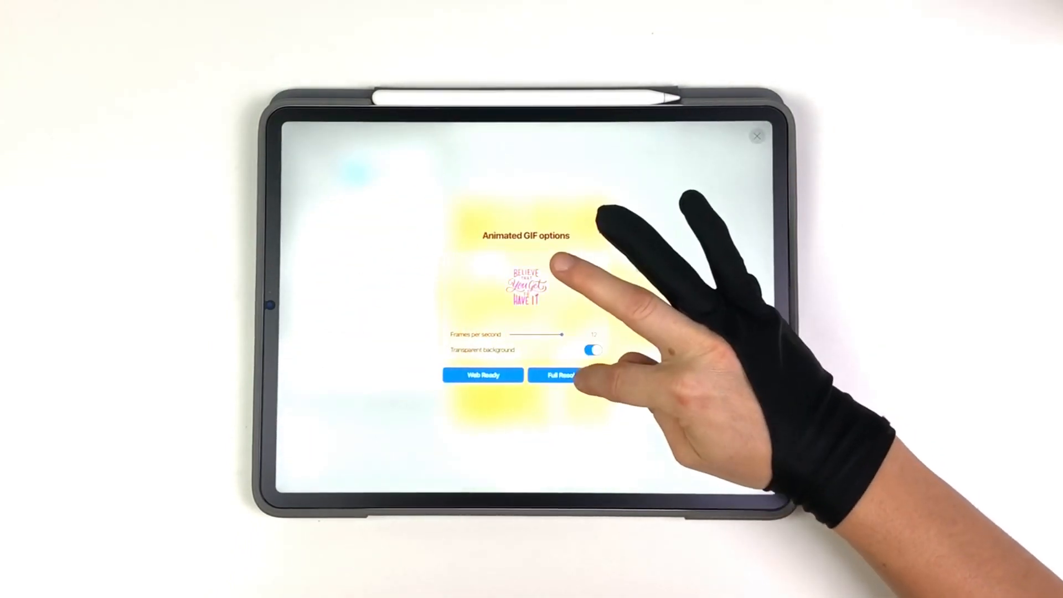
Export the Sparkles animation as a transparent Full Resolution GIF
left_click(559, 375)
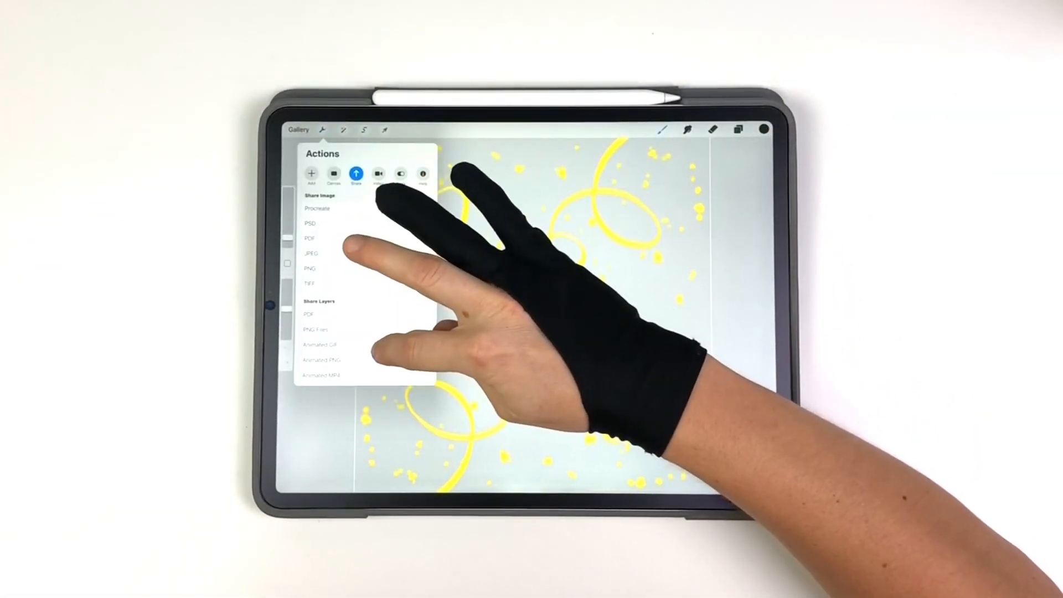
left_click(319, 345)
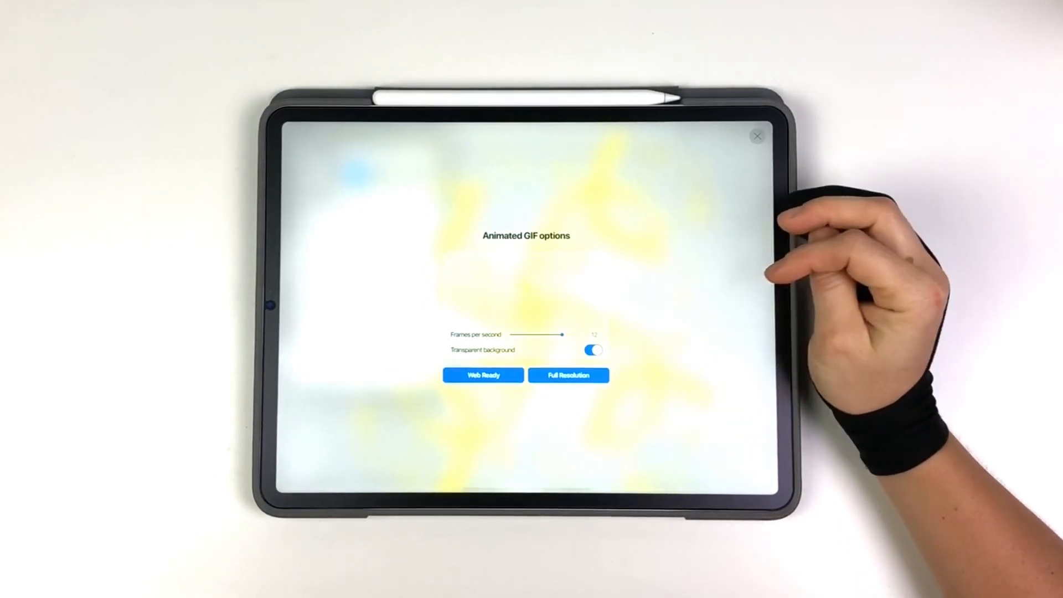
left_click(592, 350)
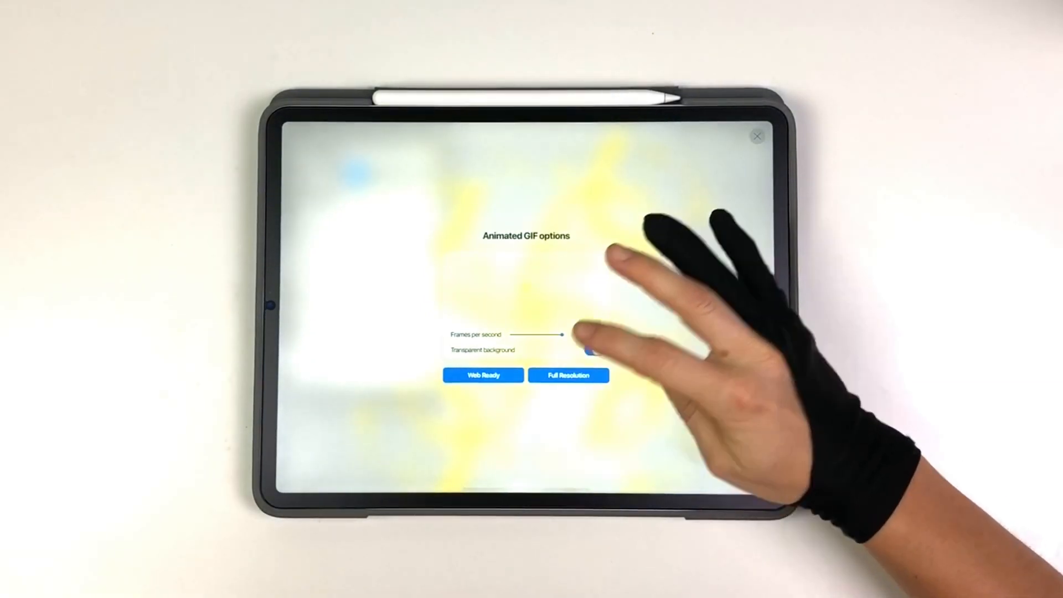
left_click(568, 375)
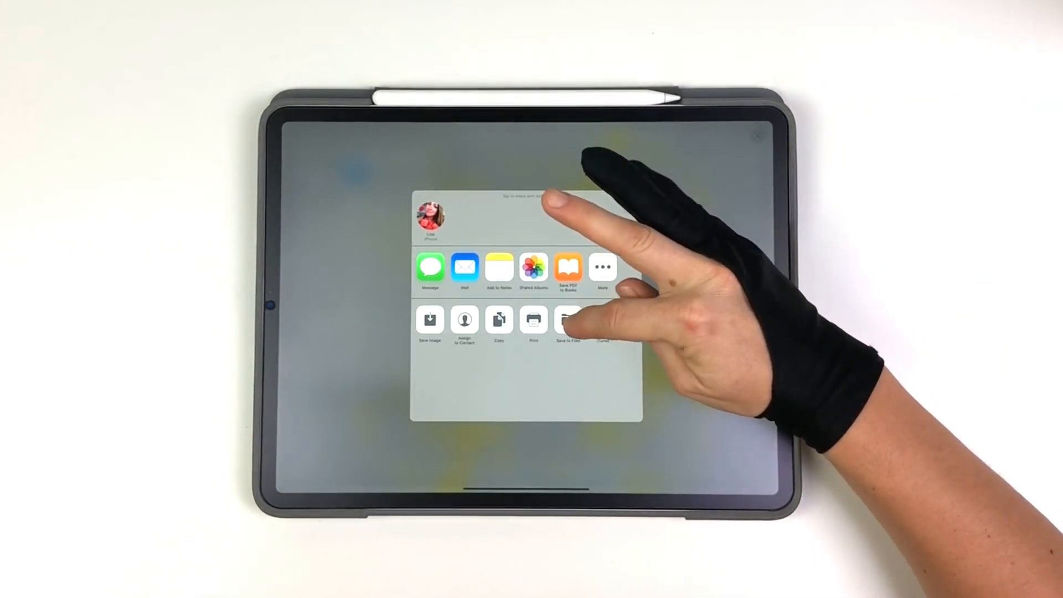
Save the Sparkles GIF into the Believe You Get to Have It iCloud Drive folder
left_click(568, 319)
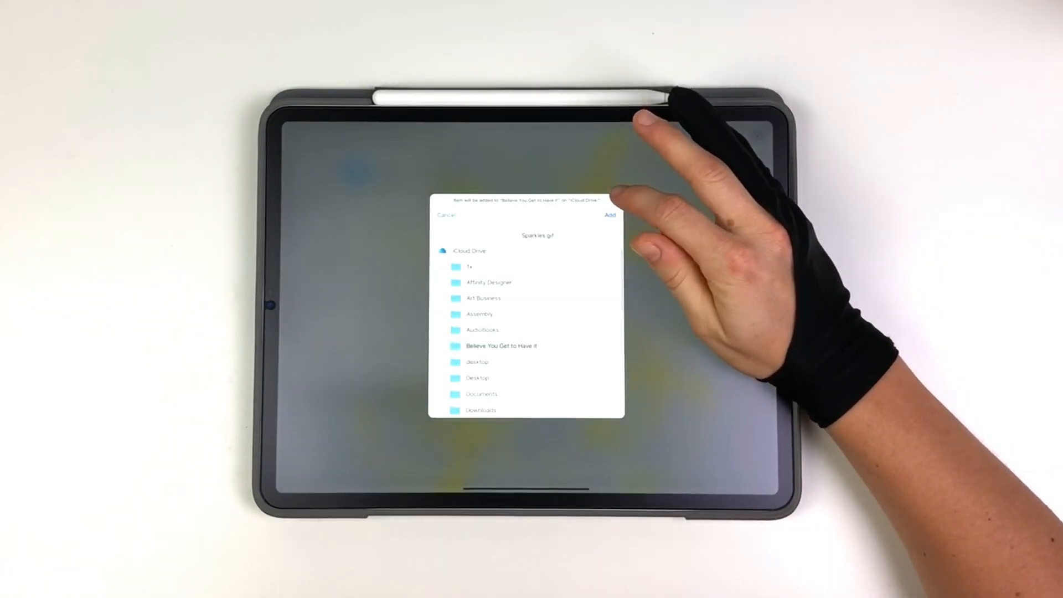
left_click(609, 215)
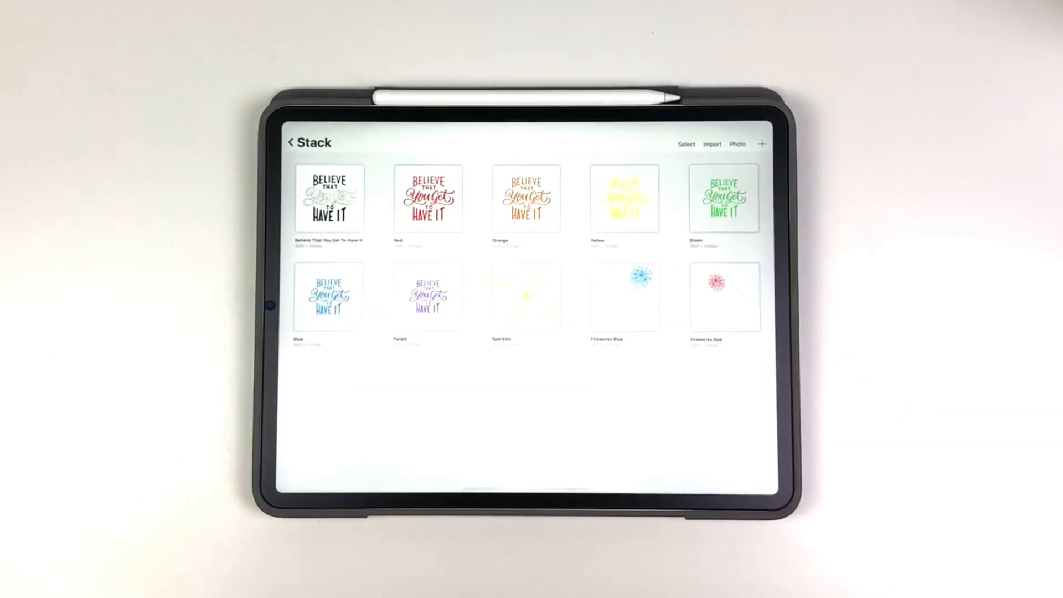
Open the black 'Believe That You Get To Have It' lettering thumbnail from the Stack
left_click(329, 199)
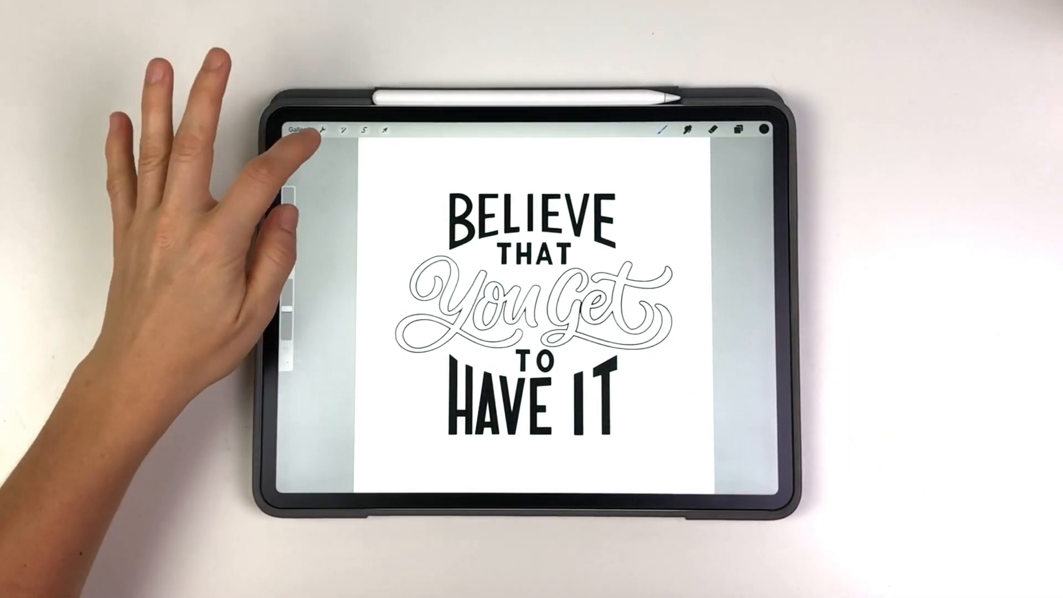
Share the black lettering artwork as a flat image such as JPEG
left_click(324, 129)
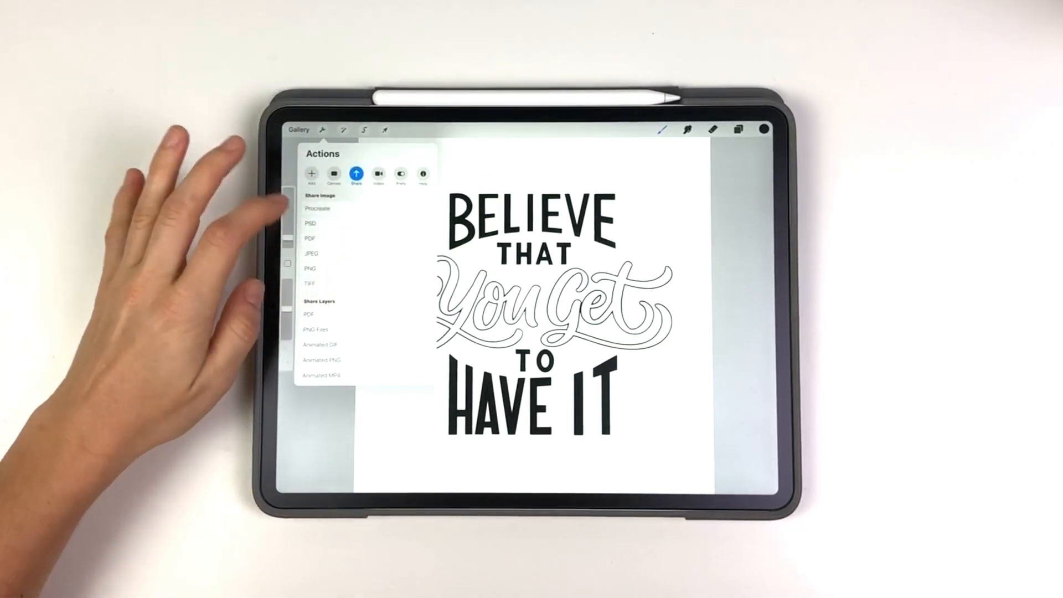
left_click(311, 253)
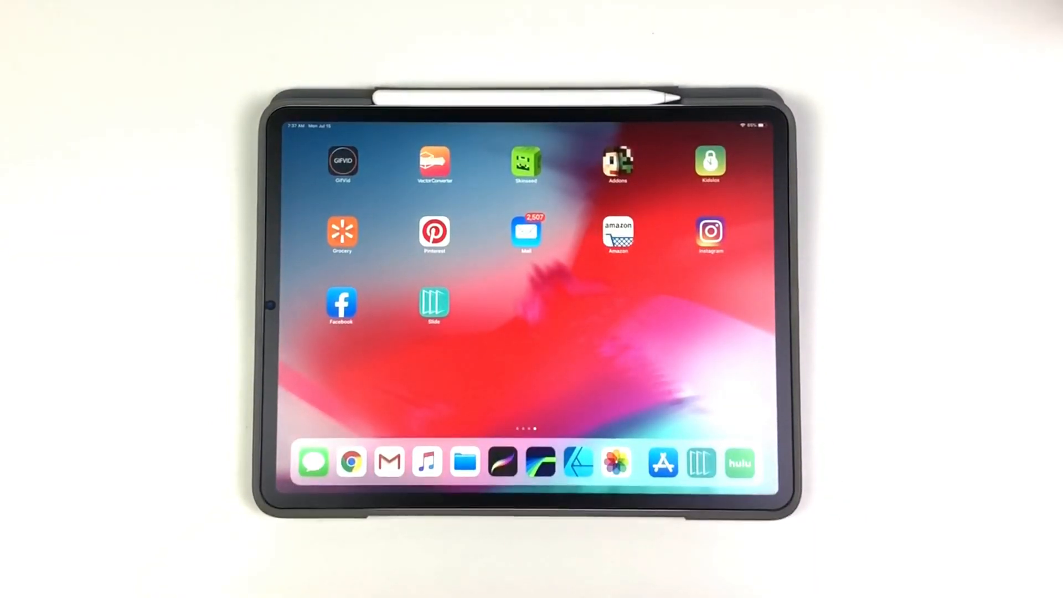
Launch Slide AR and move from its profile page toward a new slide
left_click(434, 305)
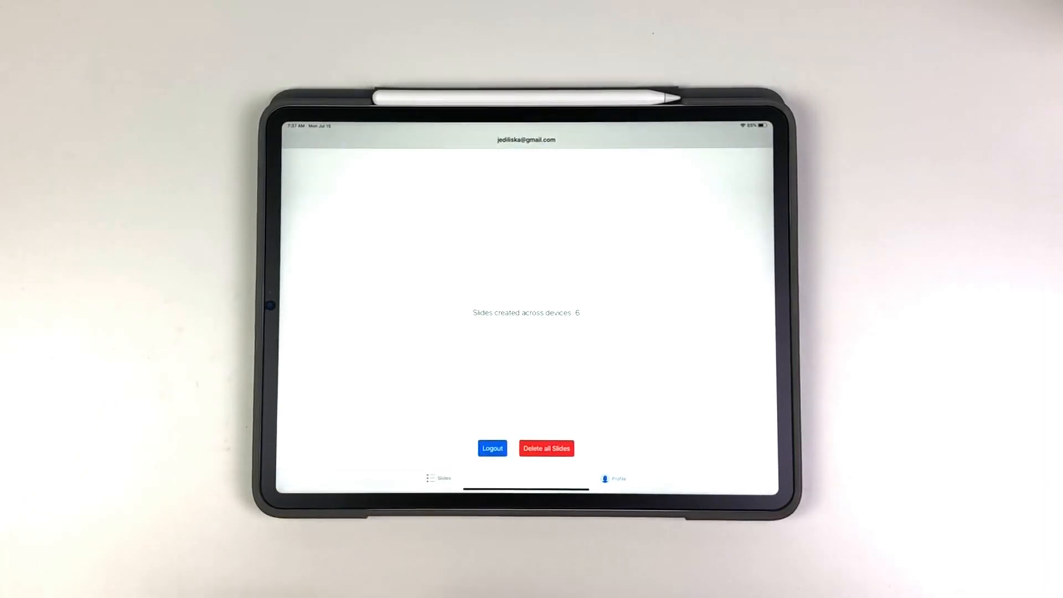
left_click(439, 477)
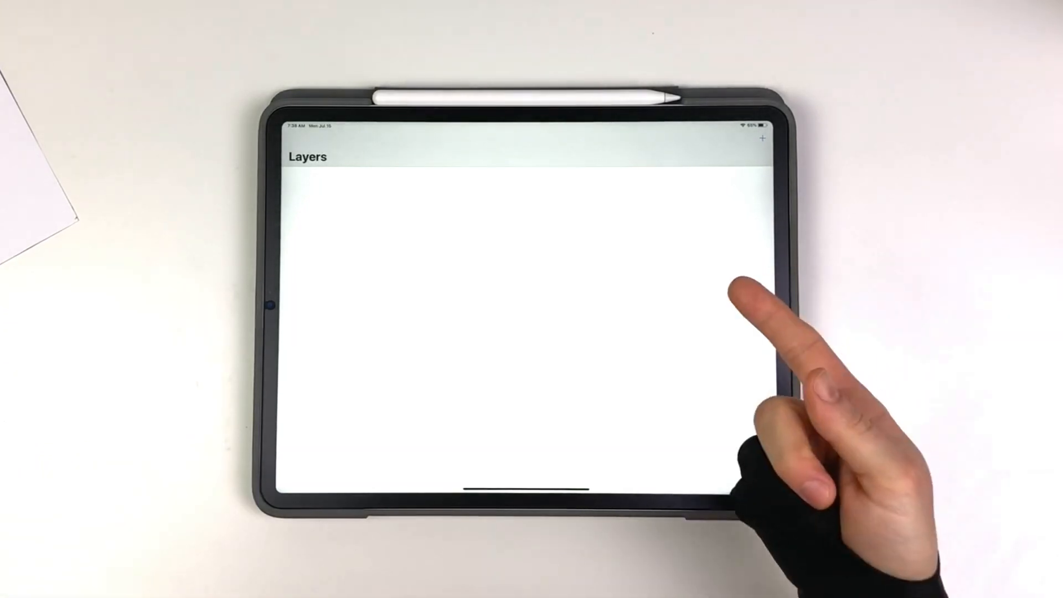
Begin adding a layer to the new slide's empty Layers list
left_click(761, 137)
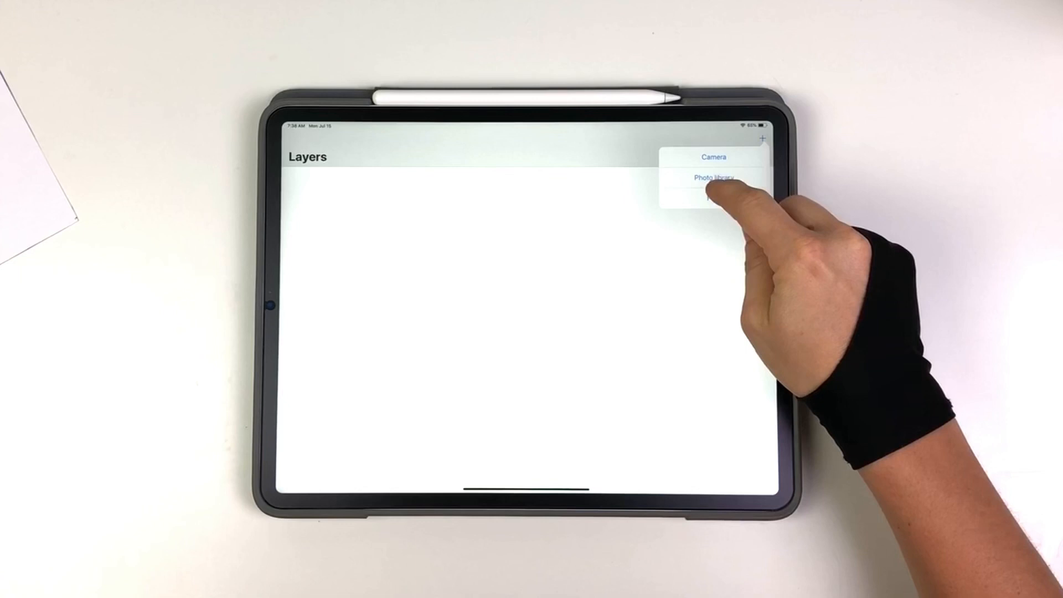
Choose the layer image source and browse iCloud Drive for the file
left_click(713, 178)
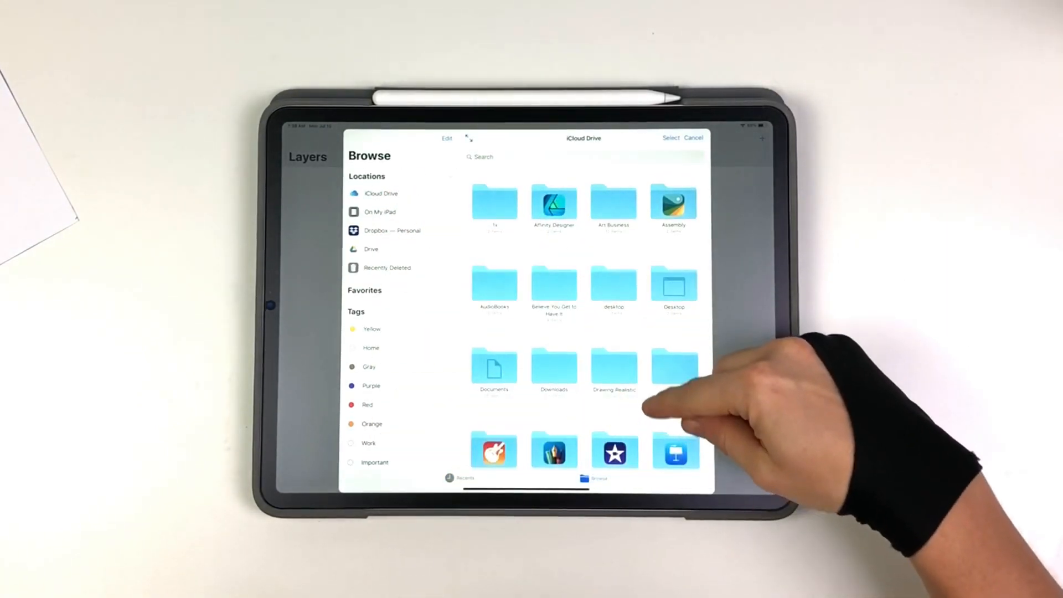
scroll("down", 3)
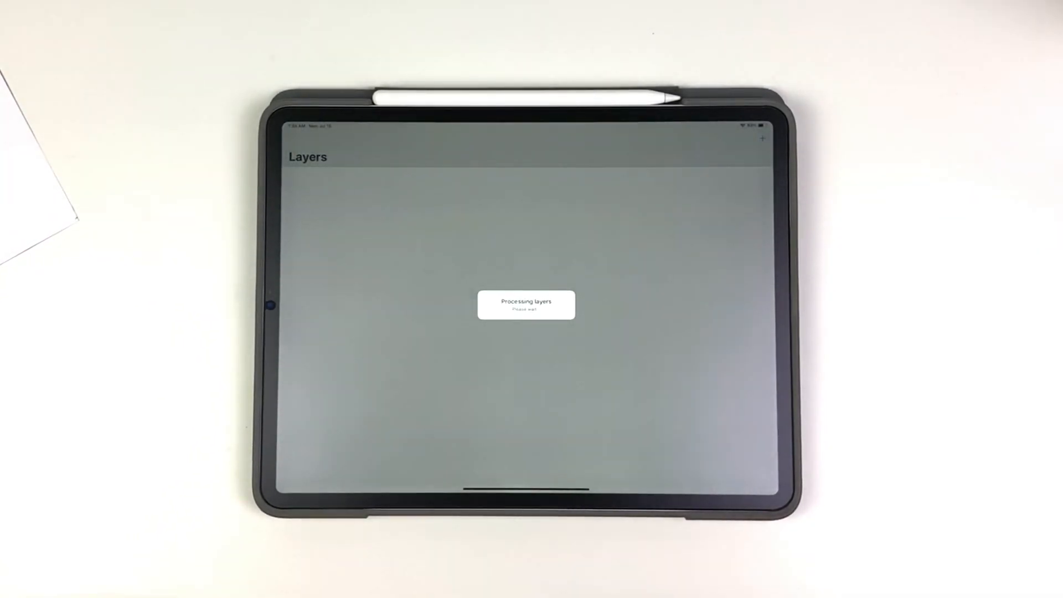
Import the Orange and other coloured lettering files from Files as new layers
left_click(761, 138)
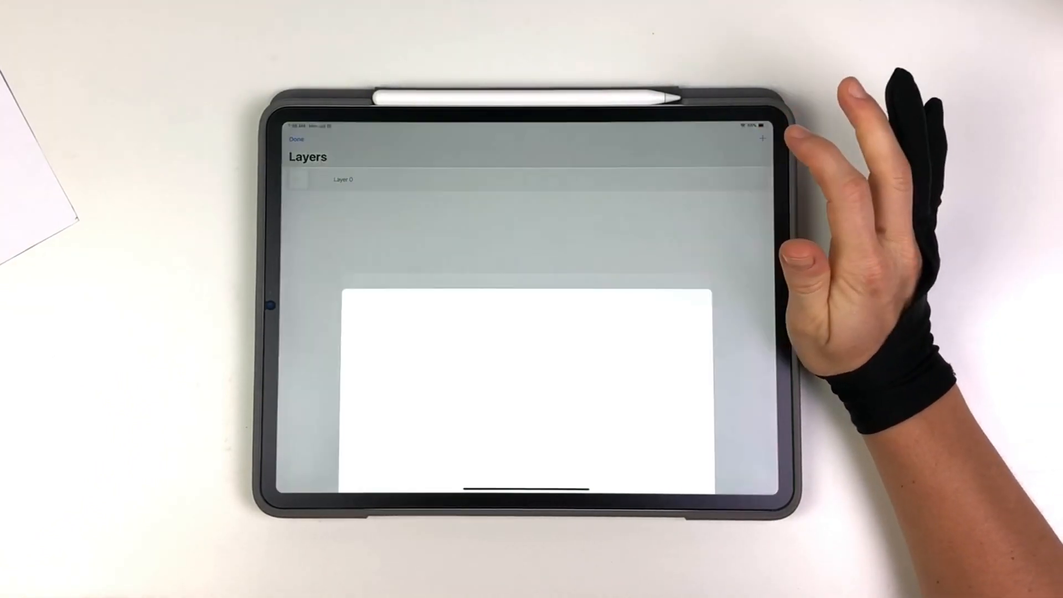
left_click(761, 139)
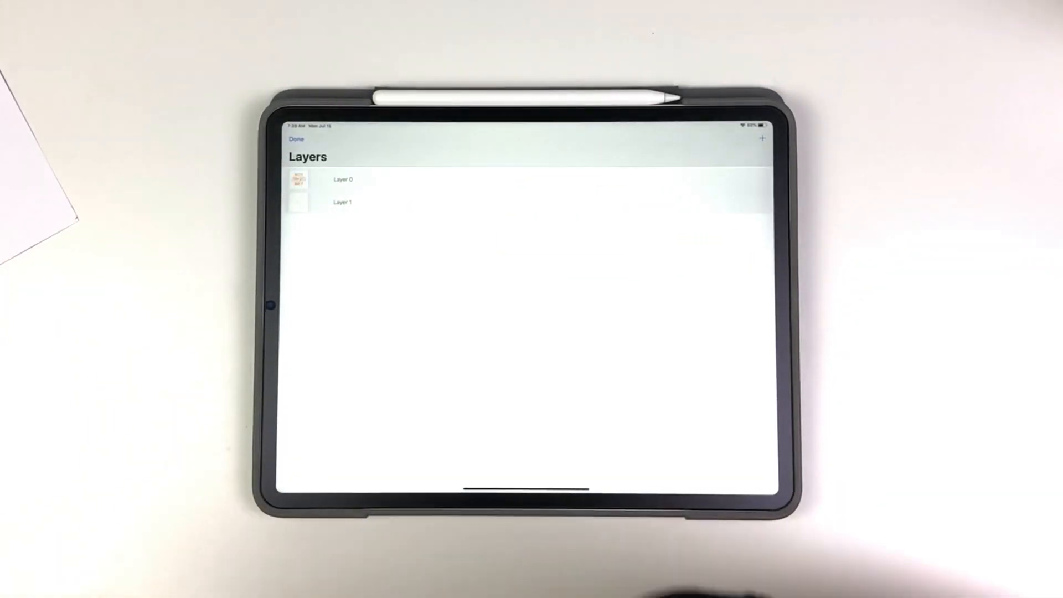
left_click(761, 139)
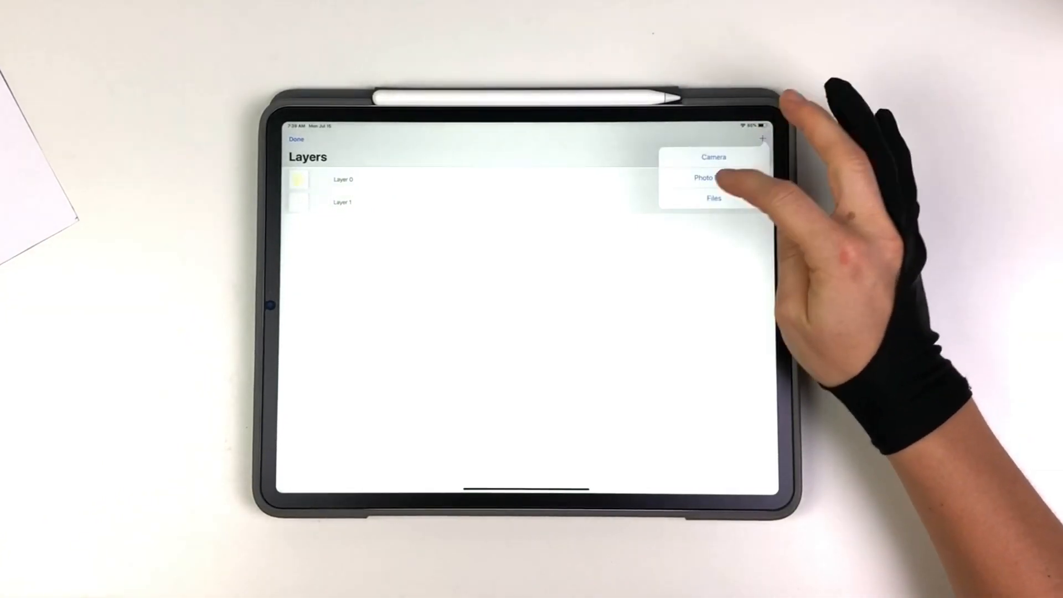
left_click(712, 198)
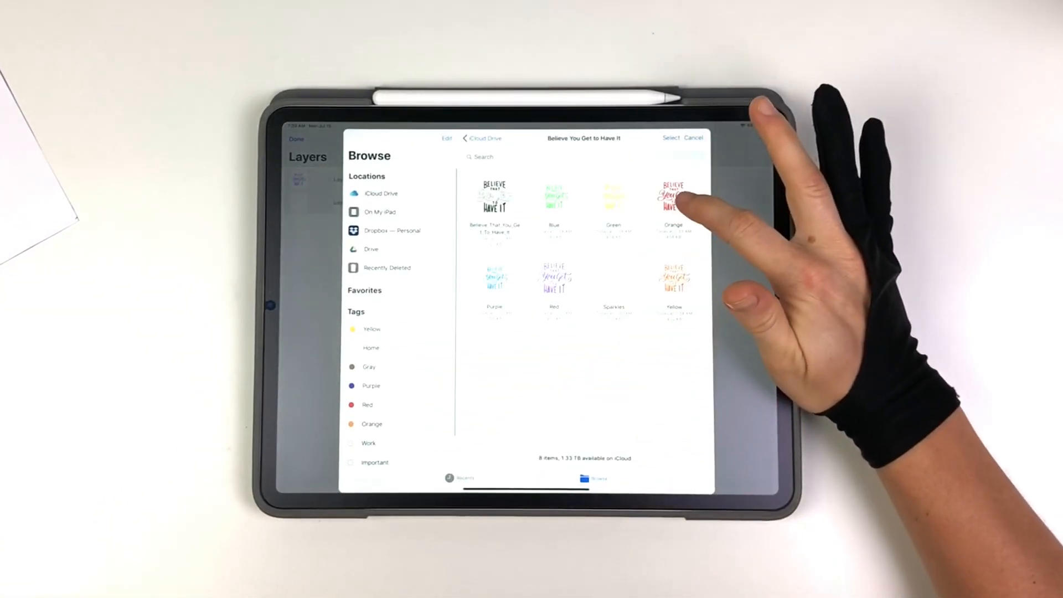
left_click(672, 196)
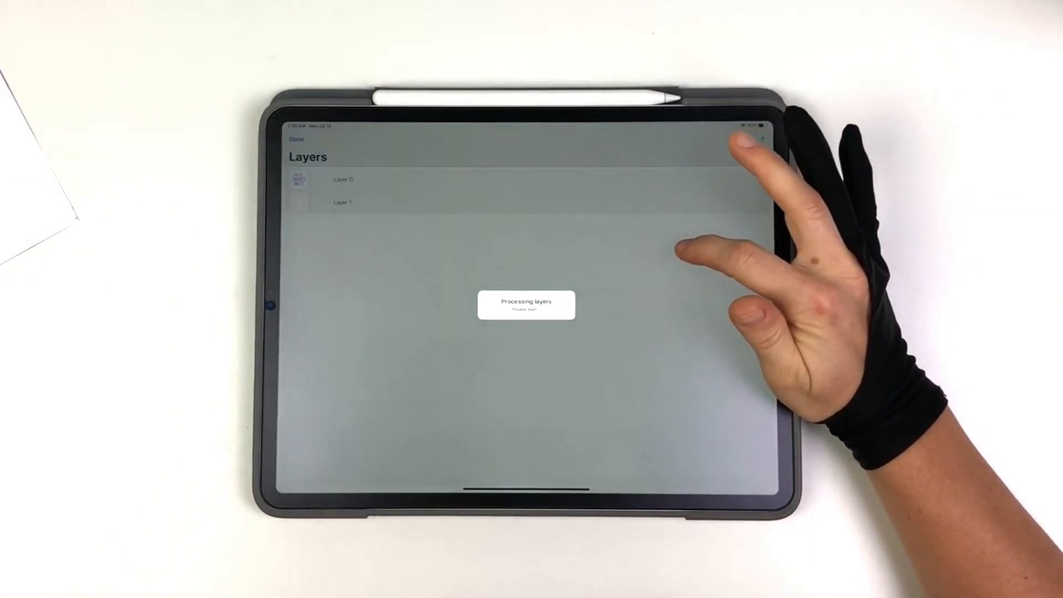
left_click(762, 139)
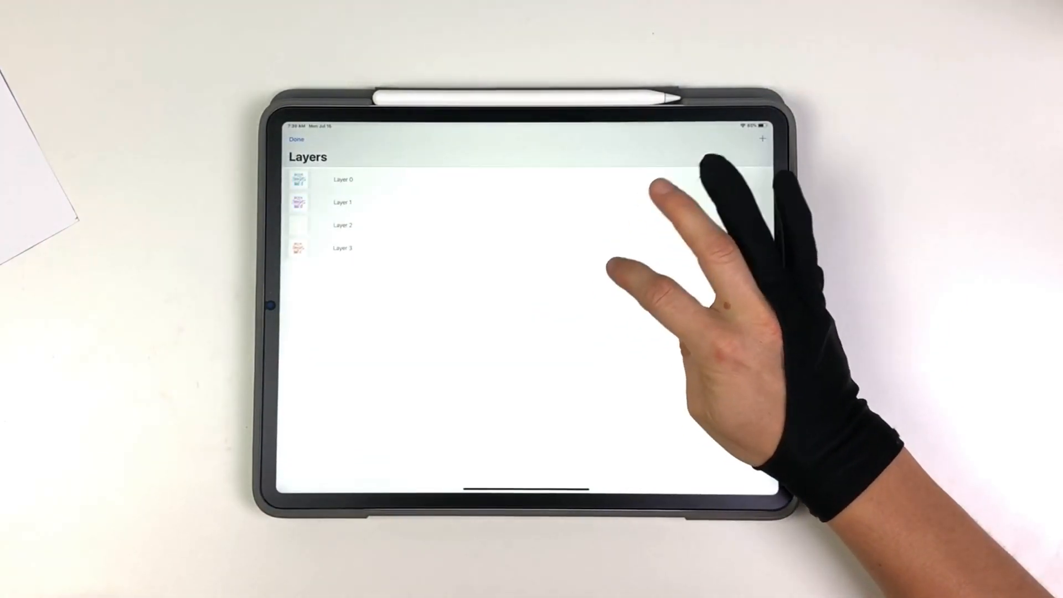
left_click(762, 139)
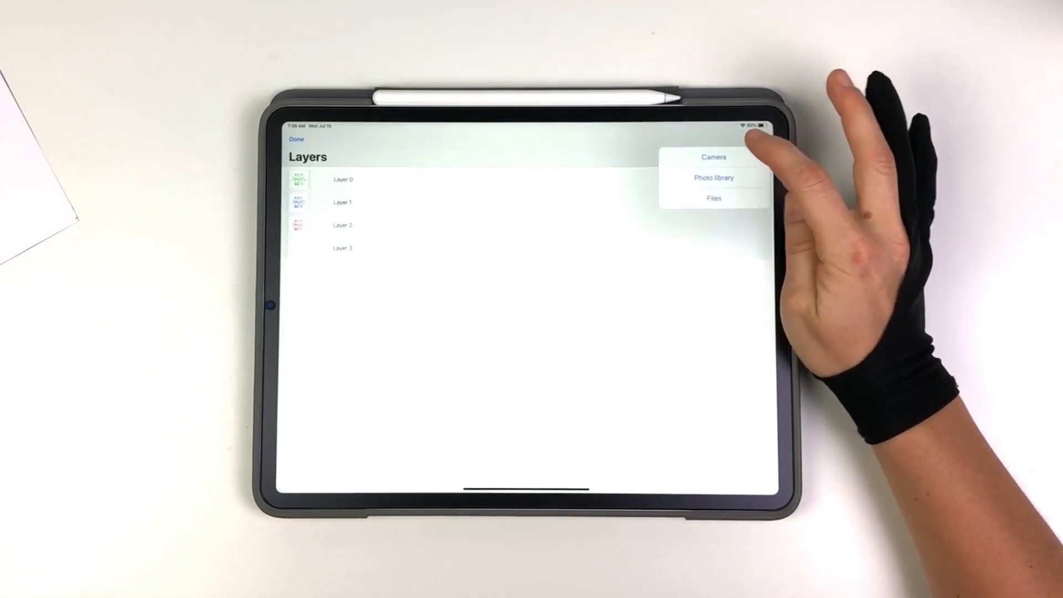
left_click(714, 198)
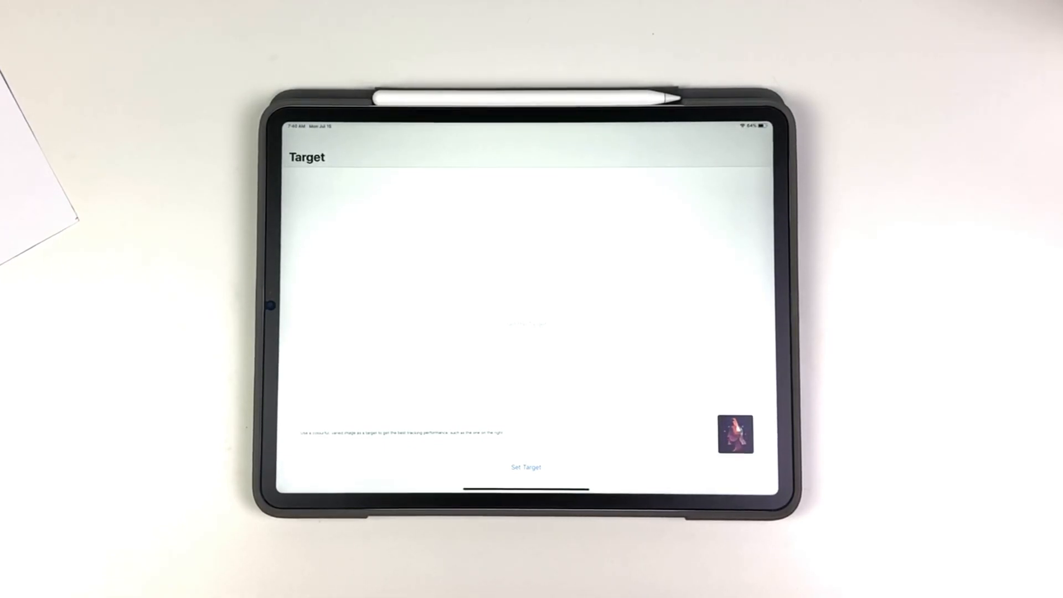
Browse Files for a target image via Set Target, then return to the Target screen
left_click(525, 468)
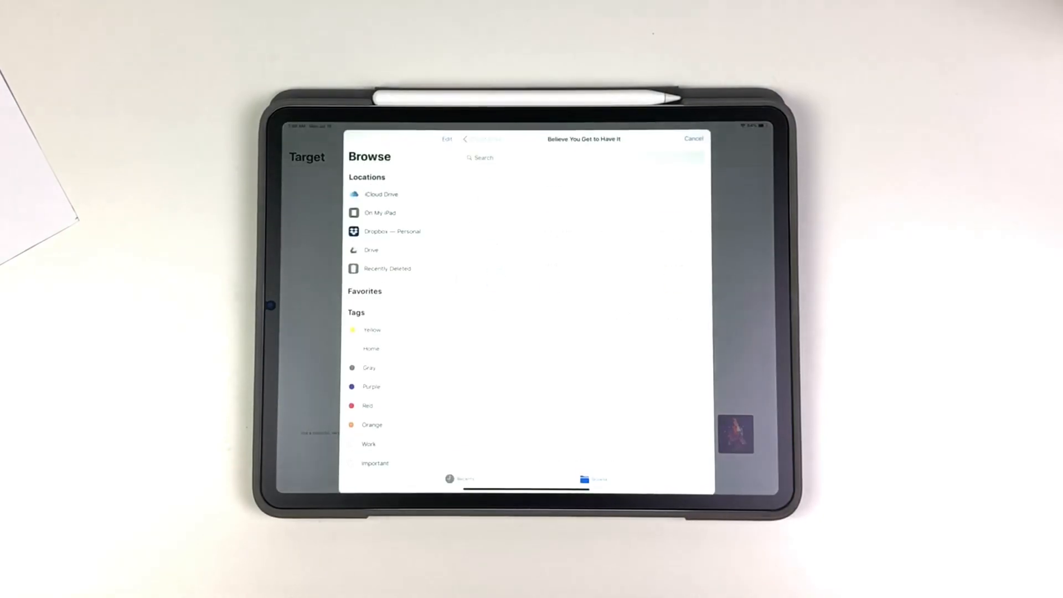
left_click(694, 138)
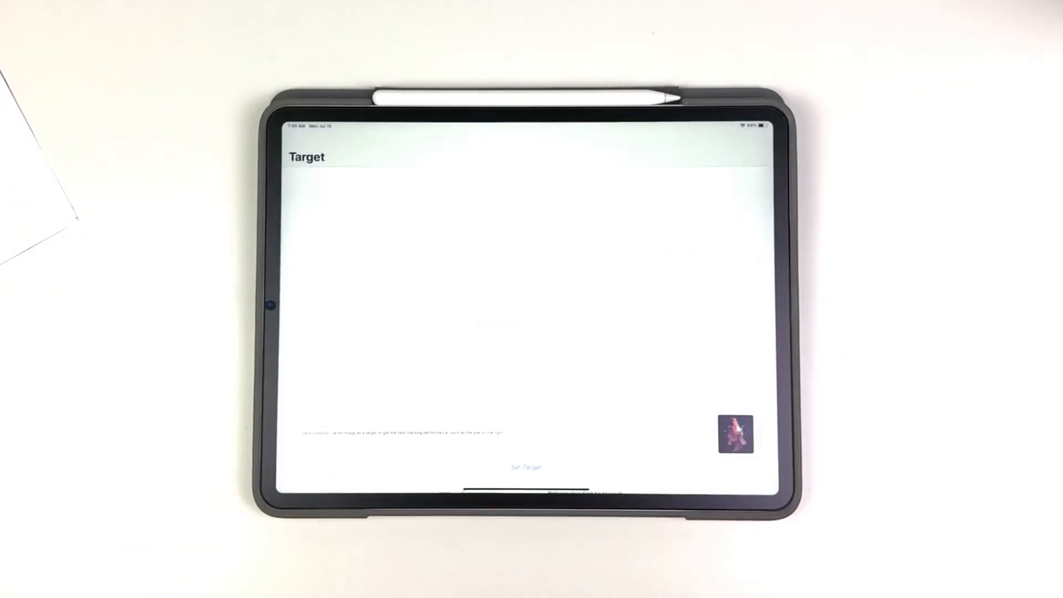
left_click(525, 466)
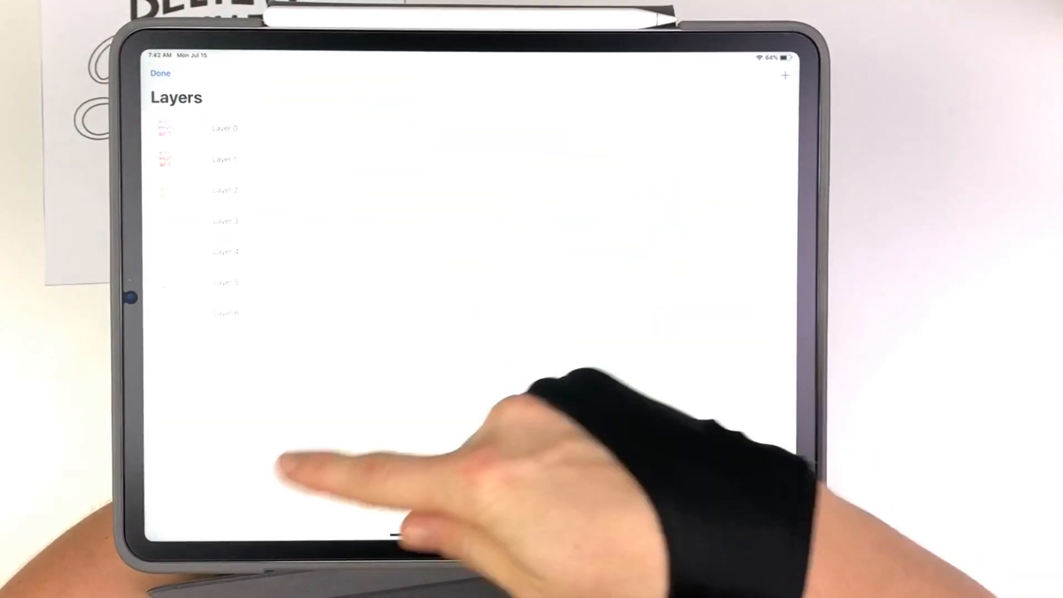
Finish editing the seven layers, Layer 0 through Layer 6, with Done
left_click(160, 73)
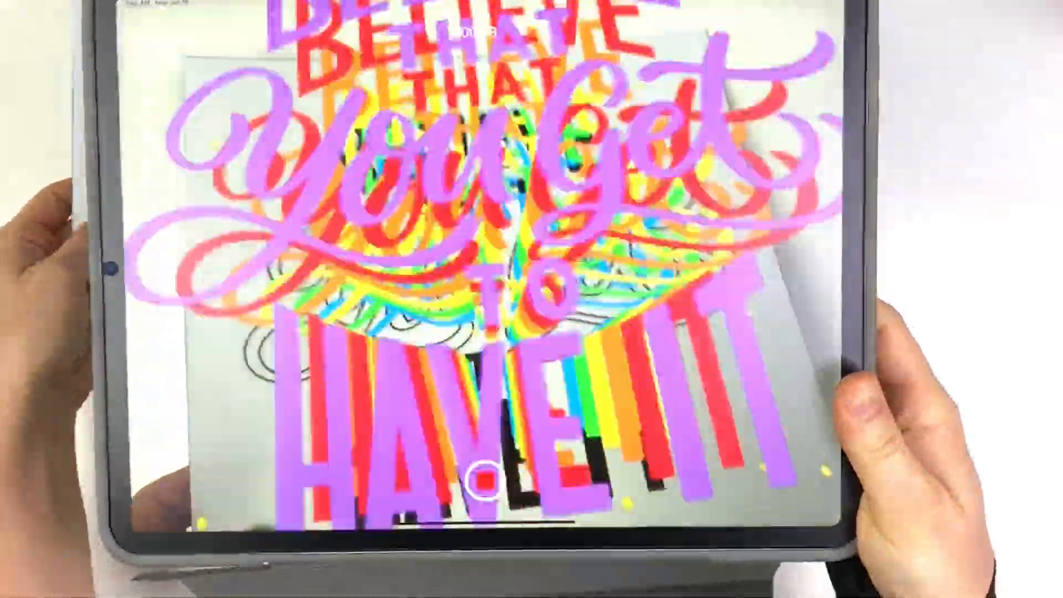
Record and stop an AR video of the rainbow layers over the printed lettering
left_click(493, 535)
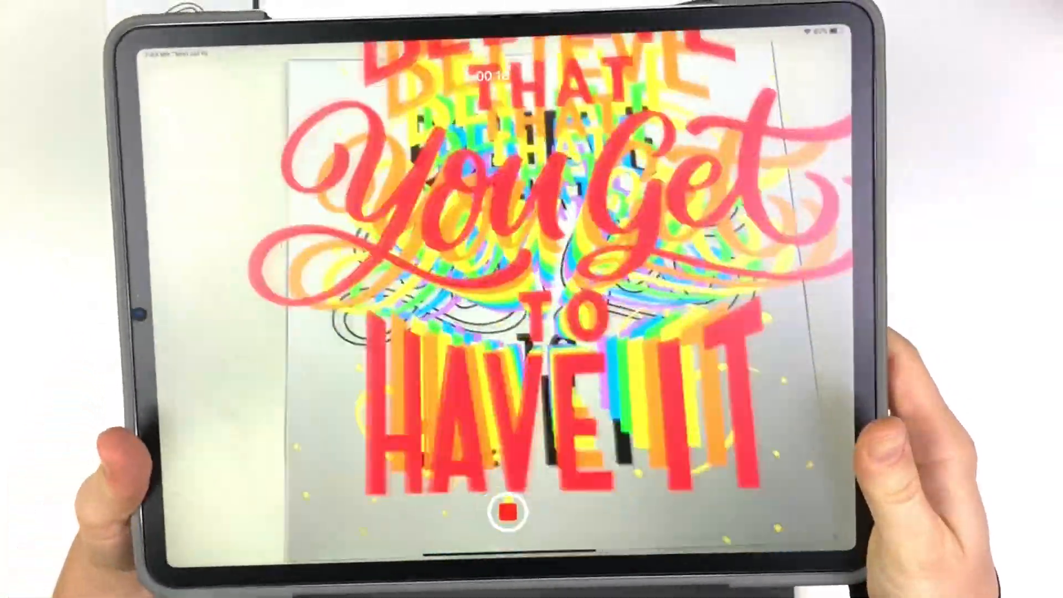
left_click(503, 514)
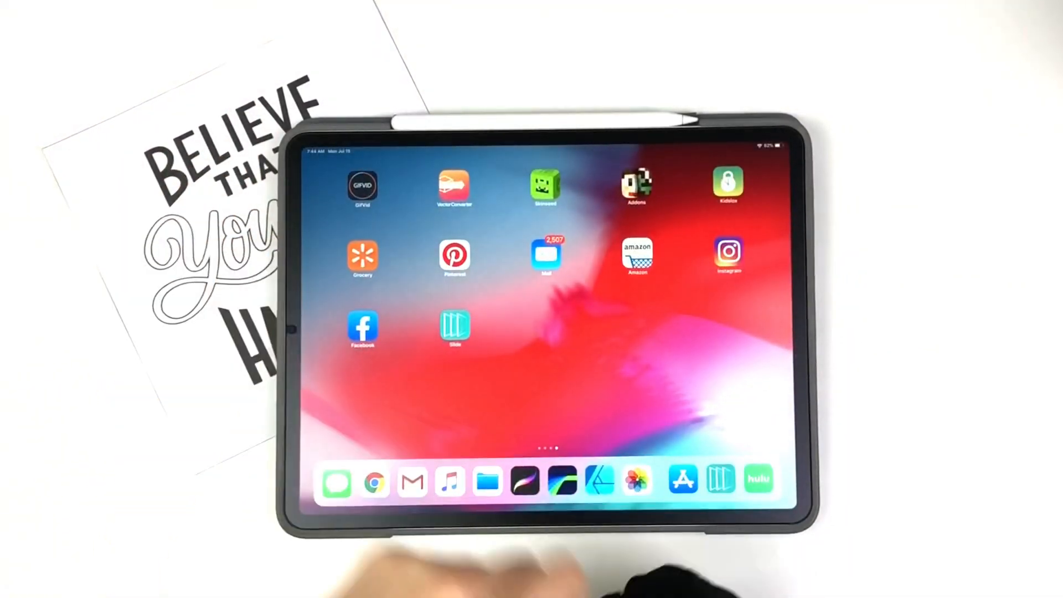
Relaunch Slide AR from the Home Screen to reach its three-slide gallery
left_click(454, 327)
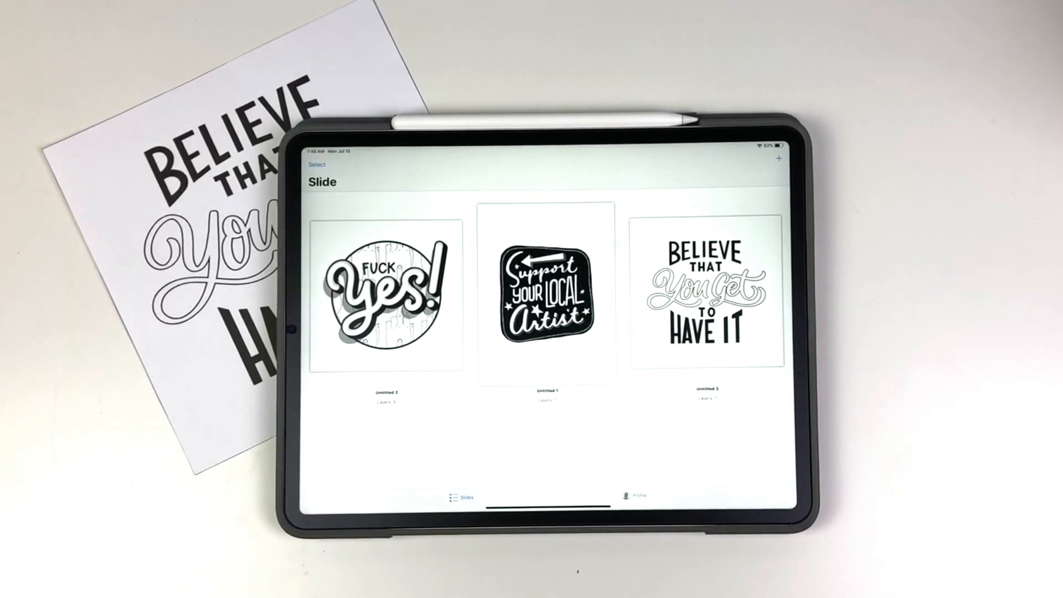
left_click(317, 164)
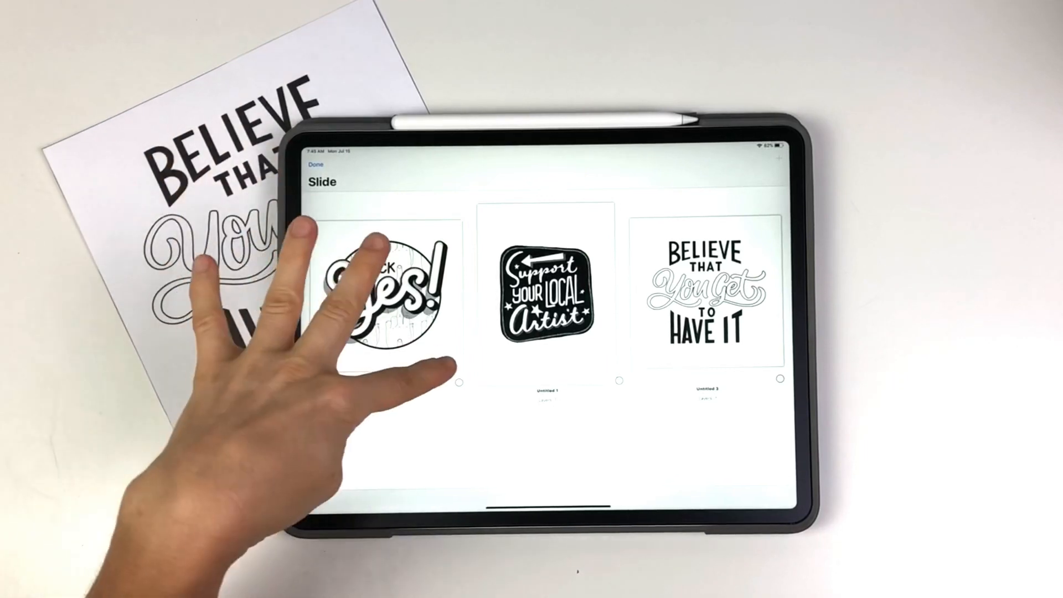
left_click(384, 292)
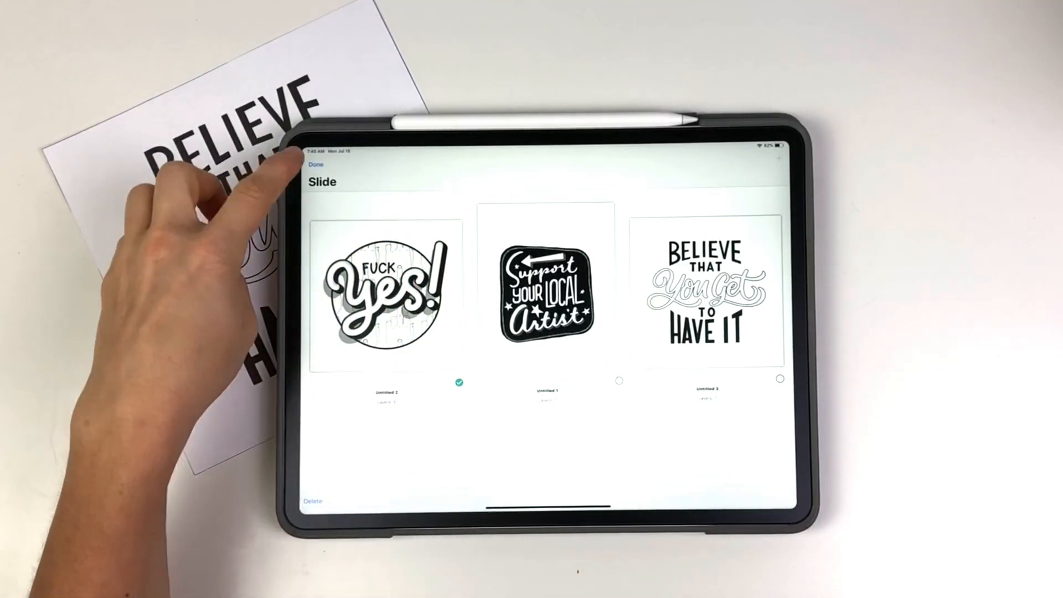
left_click(315, 164)
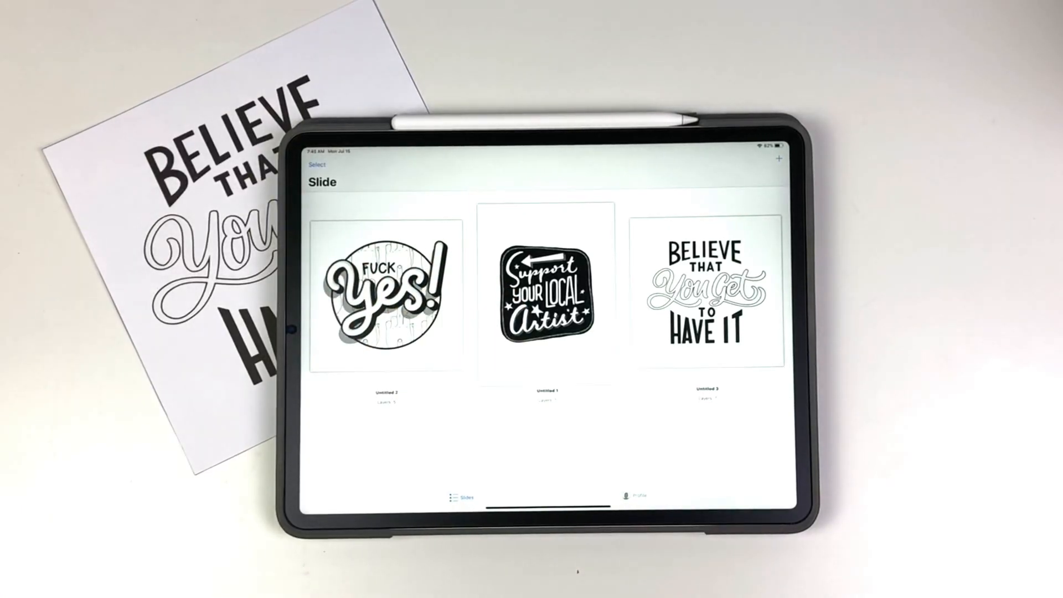